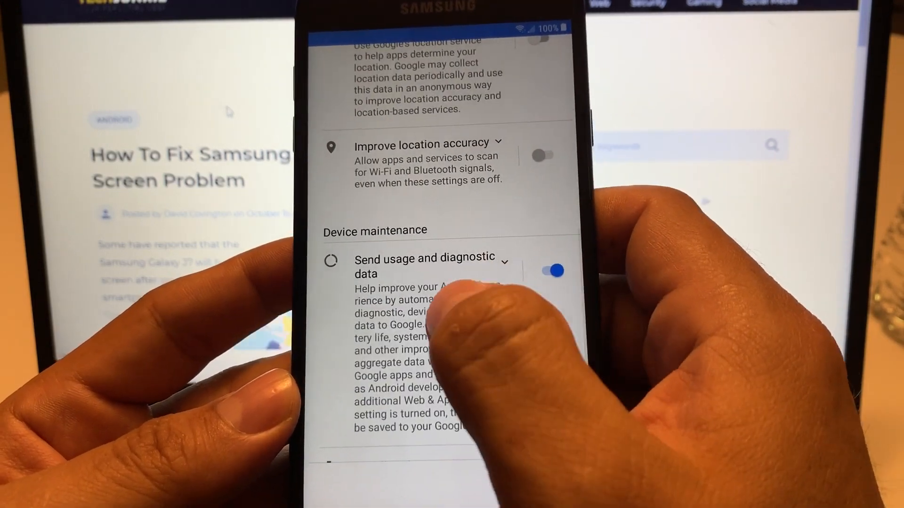
Scroll the Google services page to review the location and diagnostics settings
scroll(up, 3)
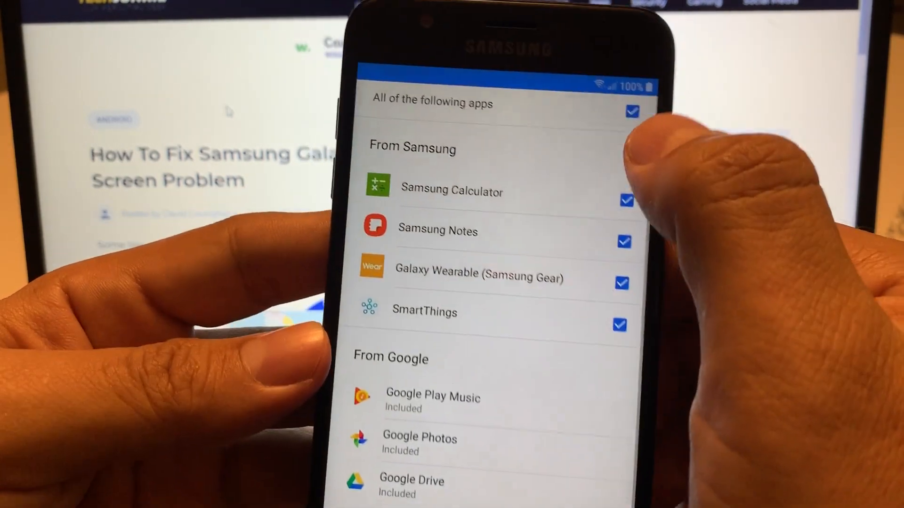
Accept installing all listed apps and scroll the Samsung account sign-in page
click(632, 111)
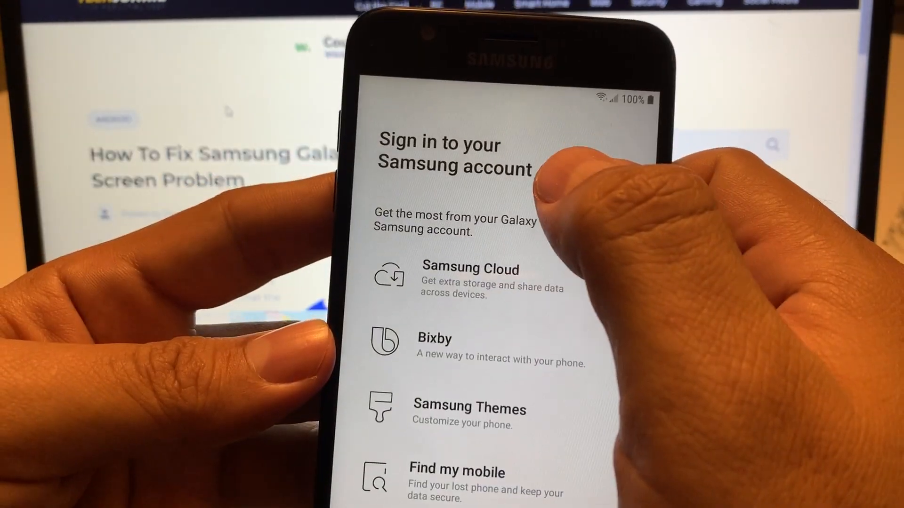
scroll(down, 3)
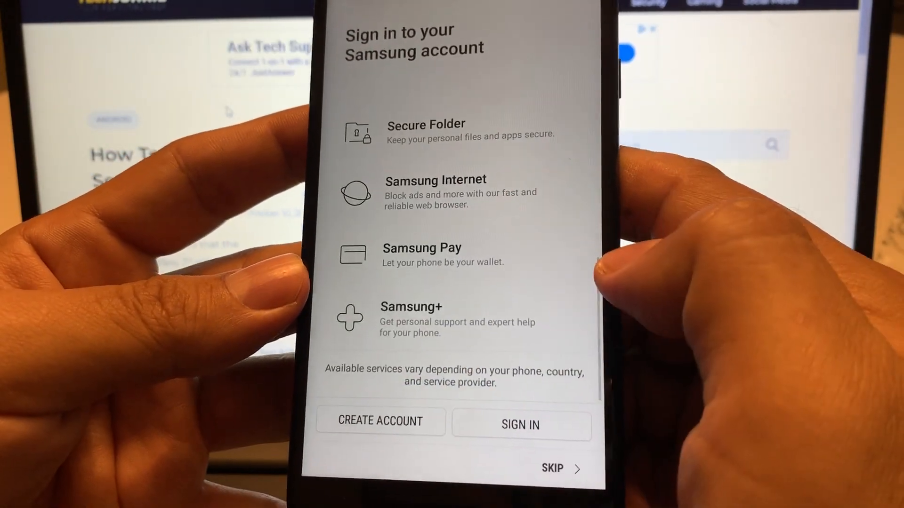
Skip the Samsung account sign-in and pull down the quick settings panel
click(556, 468)
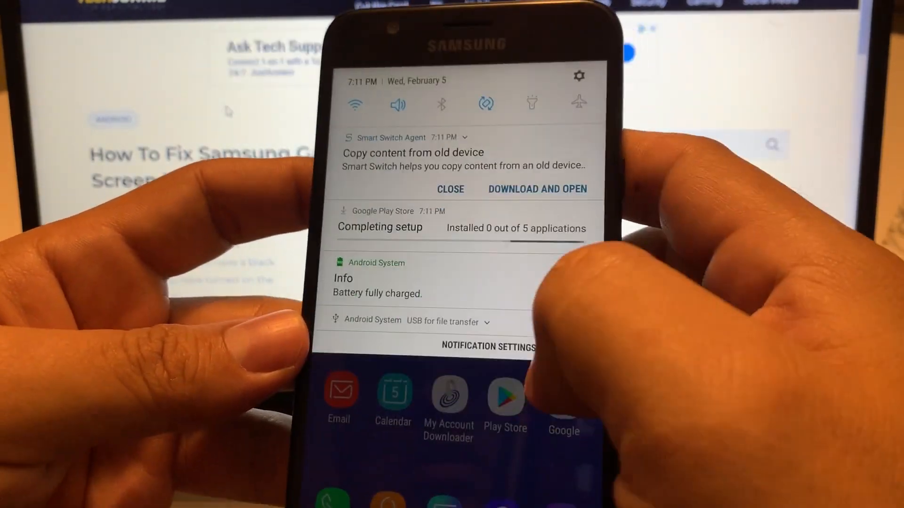
scroll(down, 3)
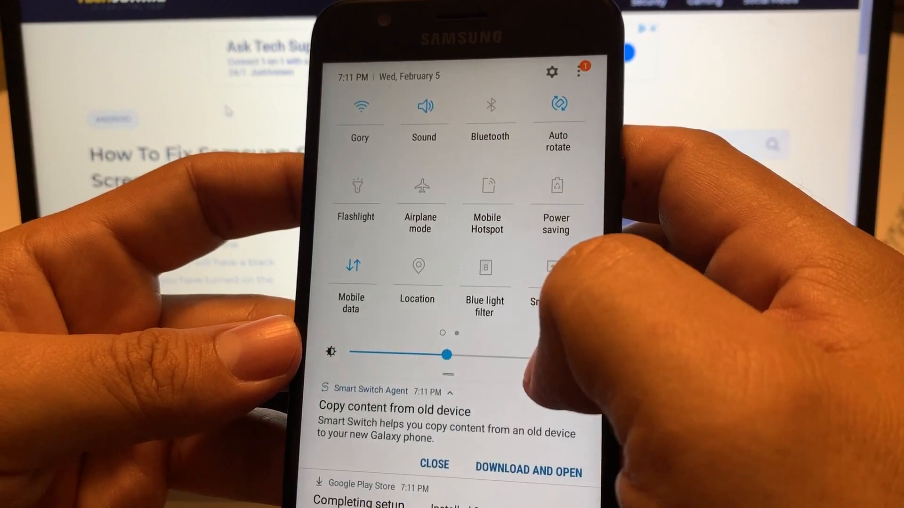